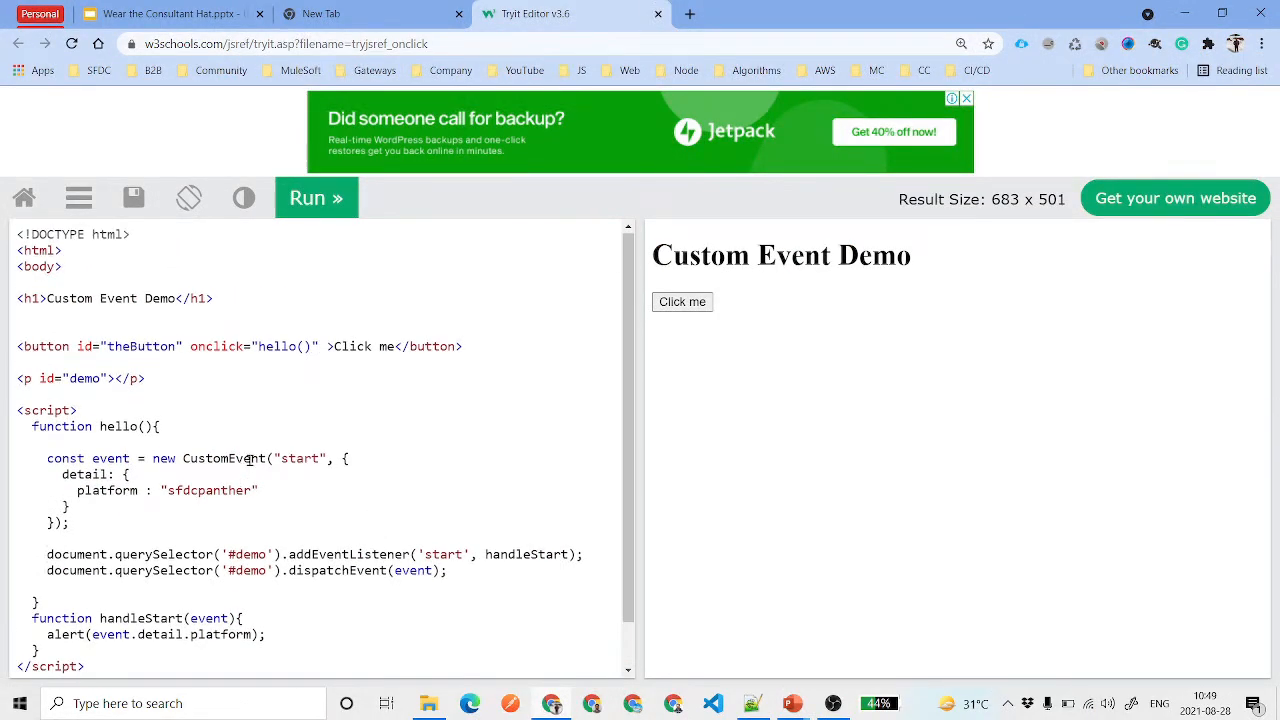
Remove blank lines, add a comma after platform, and add alert(event.detail.source) to handleStart
left_click(278, 302)
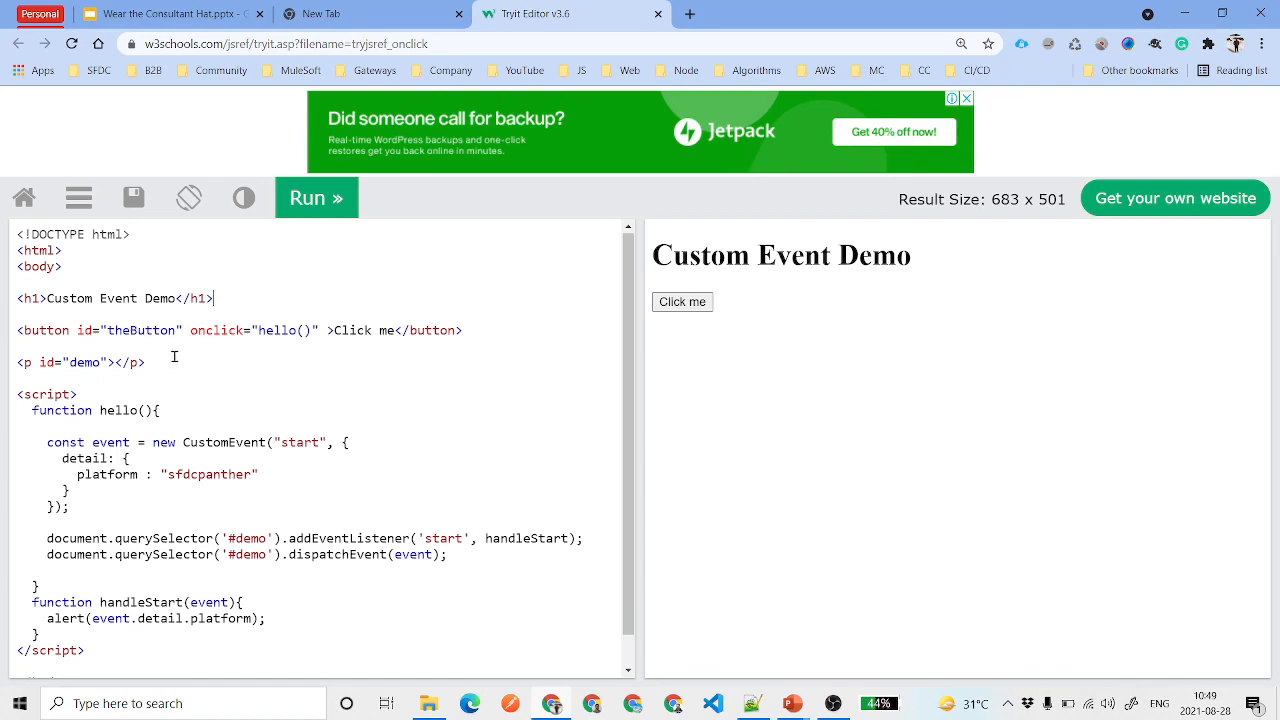
mouse_move(418, 331)
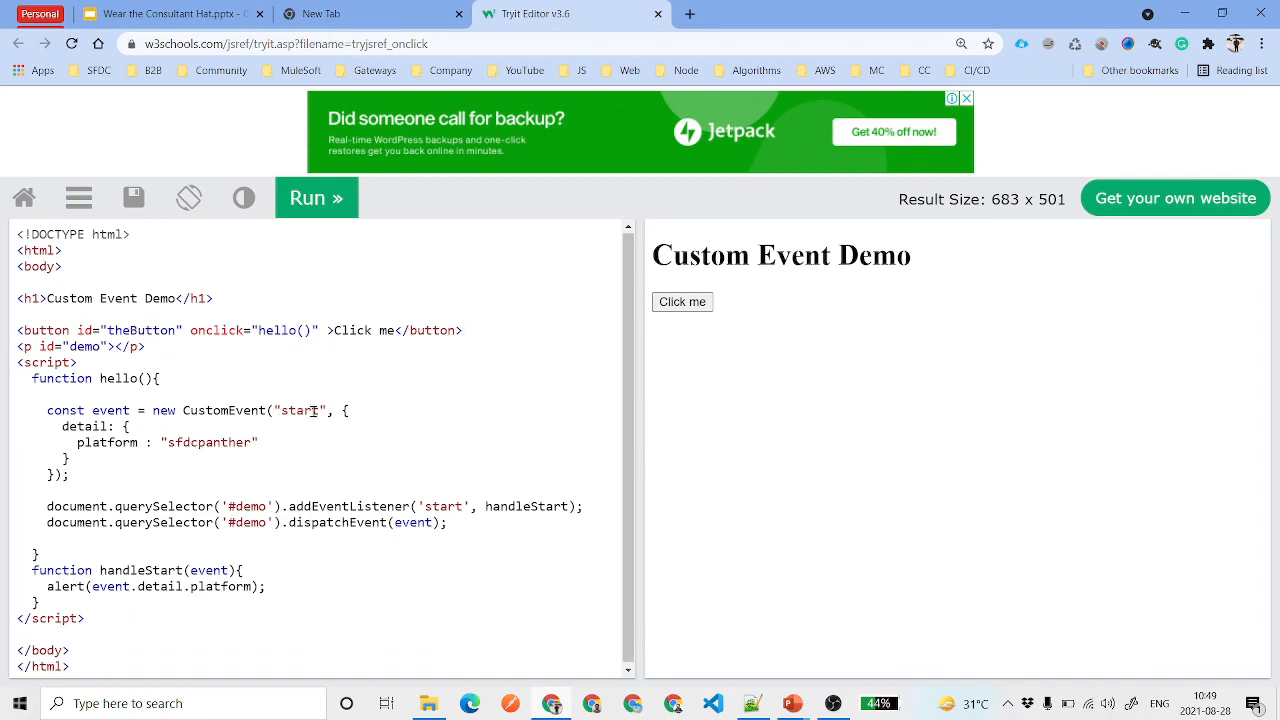
double_click(299, 410)
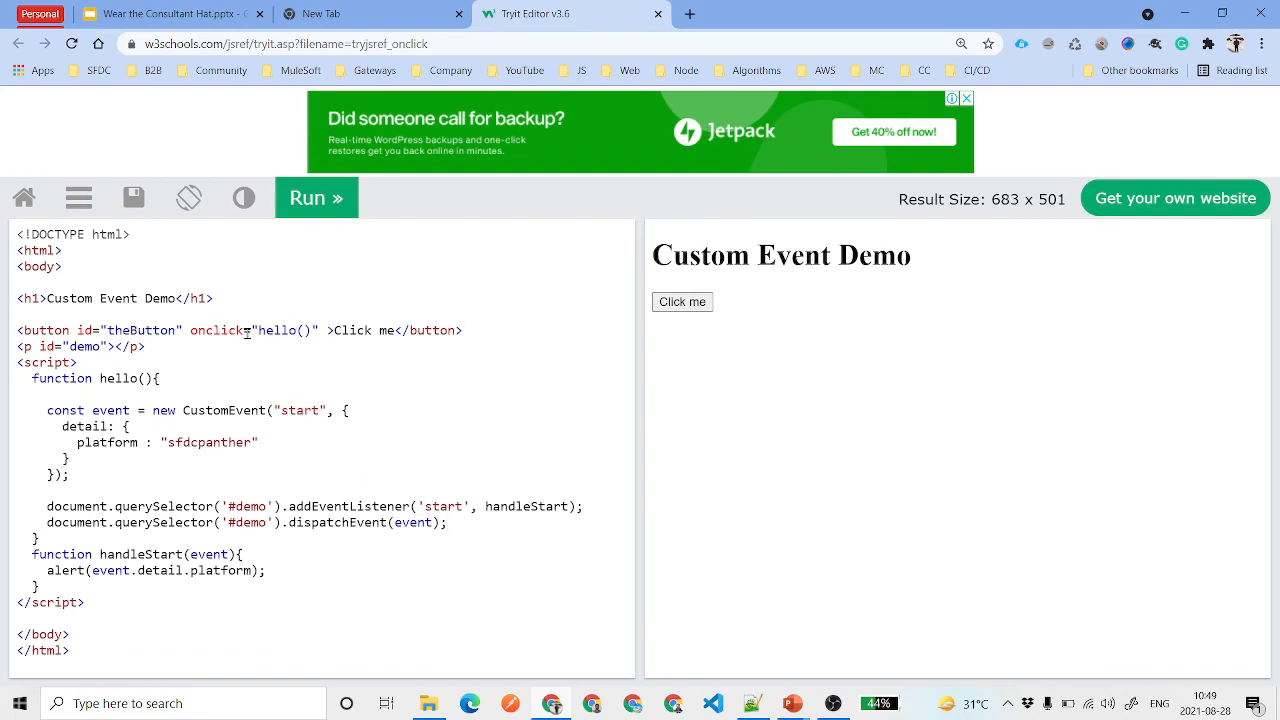
double_click(119, 378)
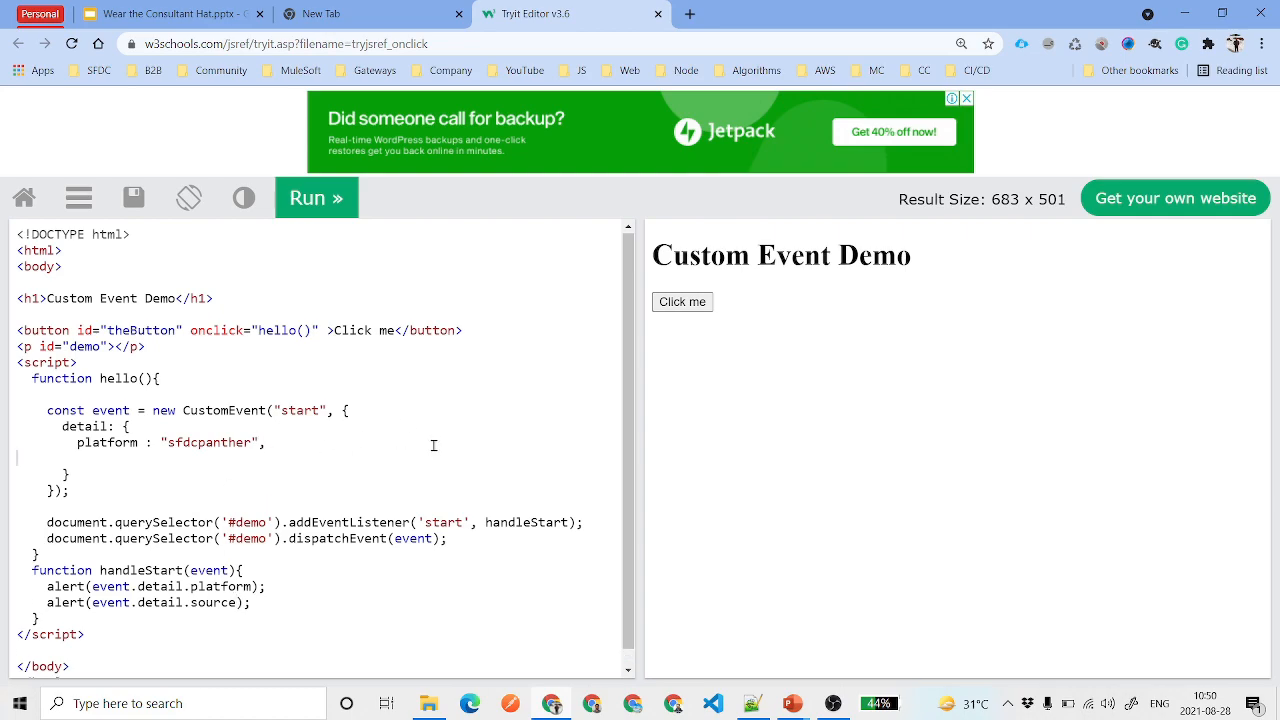
Add source "hello method" to detail, then run and dismiss the sfdcpanther and hello method alerts
type("sour")
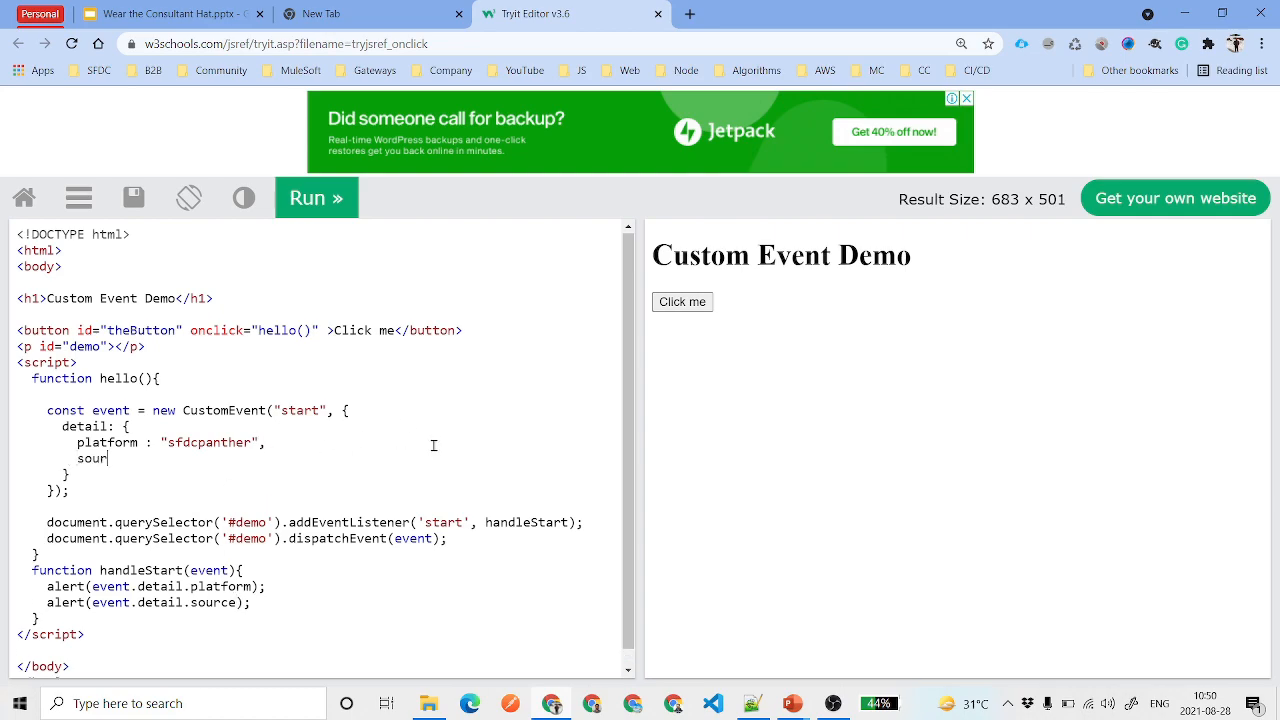
type("ce : \"hello method")
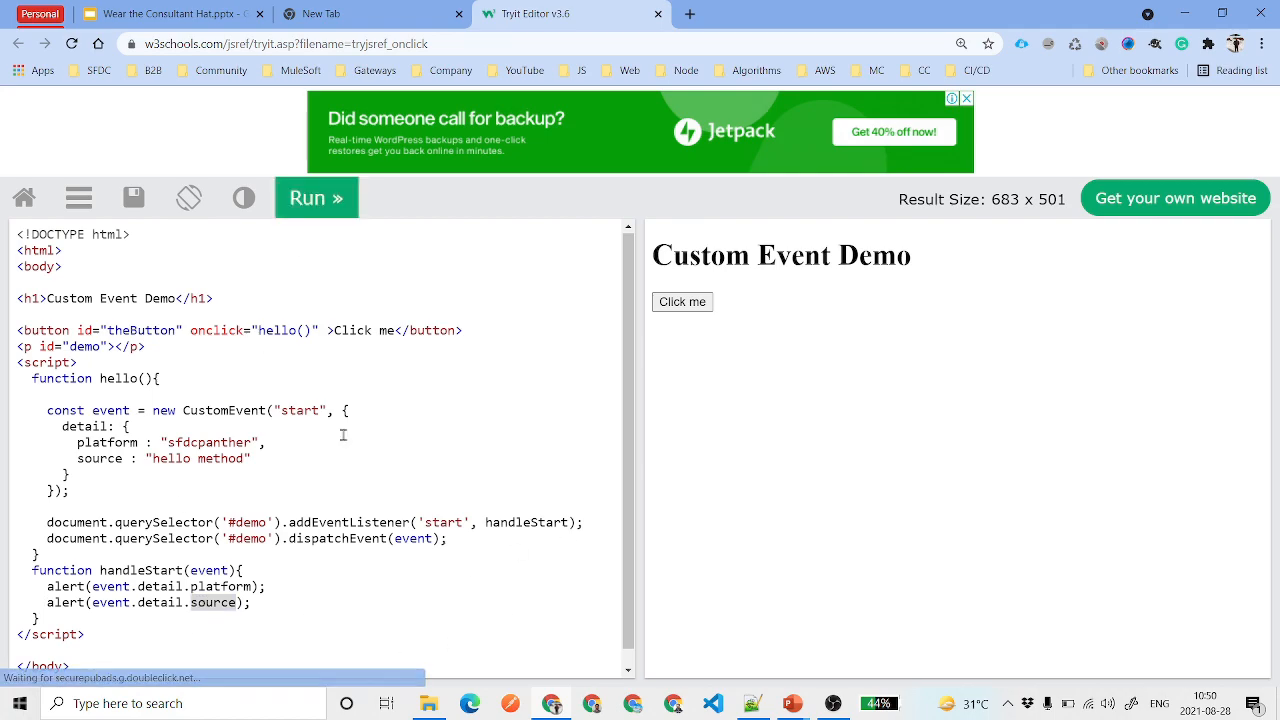
left_click(682, 301)
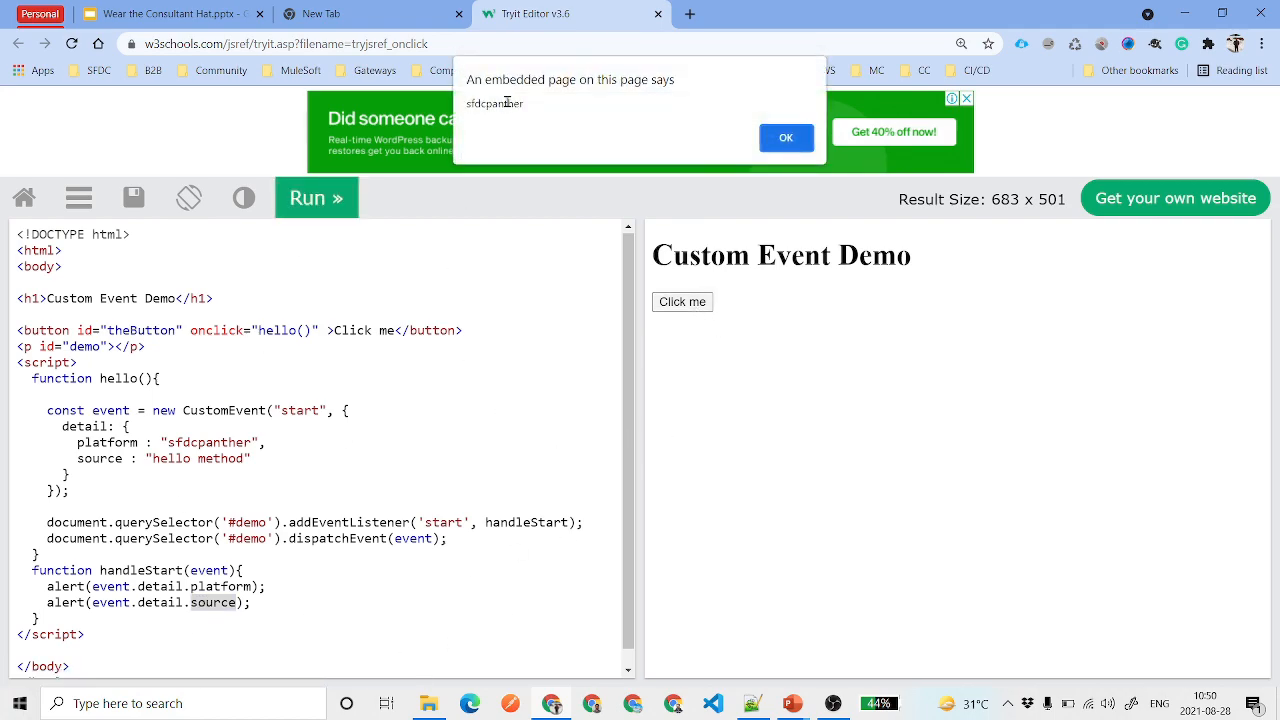
double_click(494, 103)
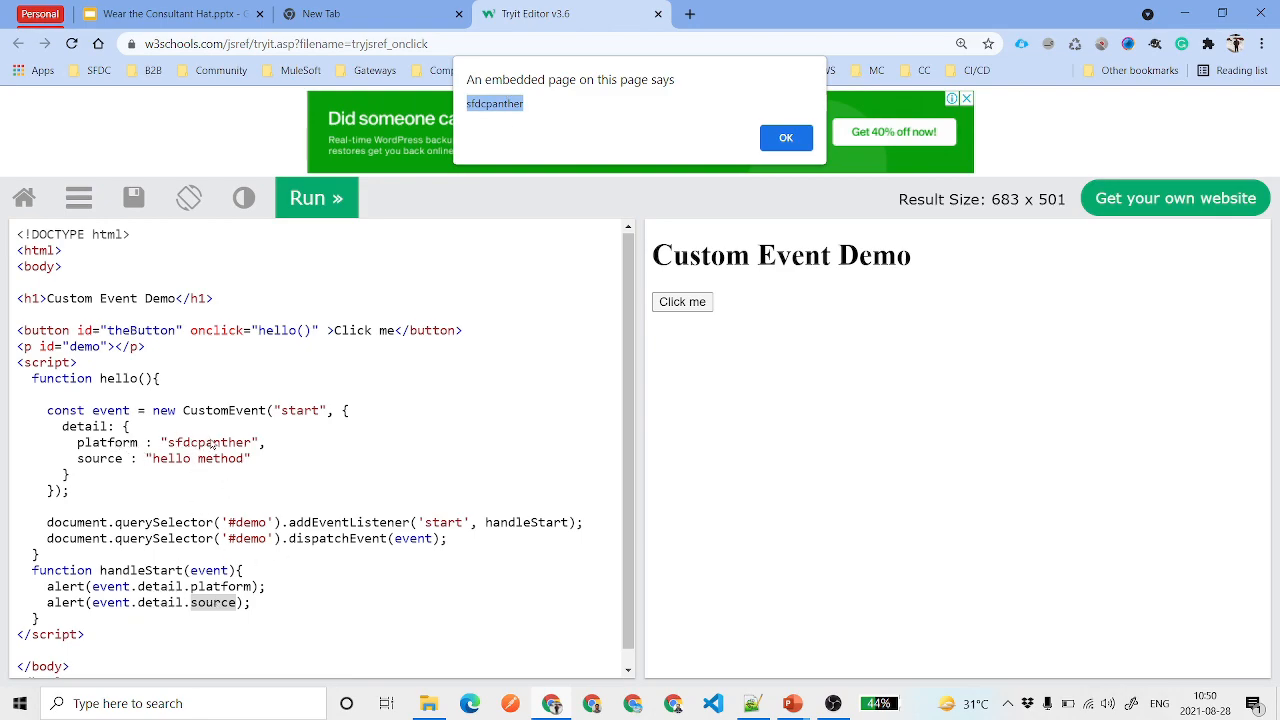
left_click(786, 137)
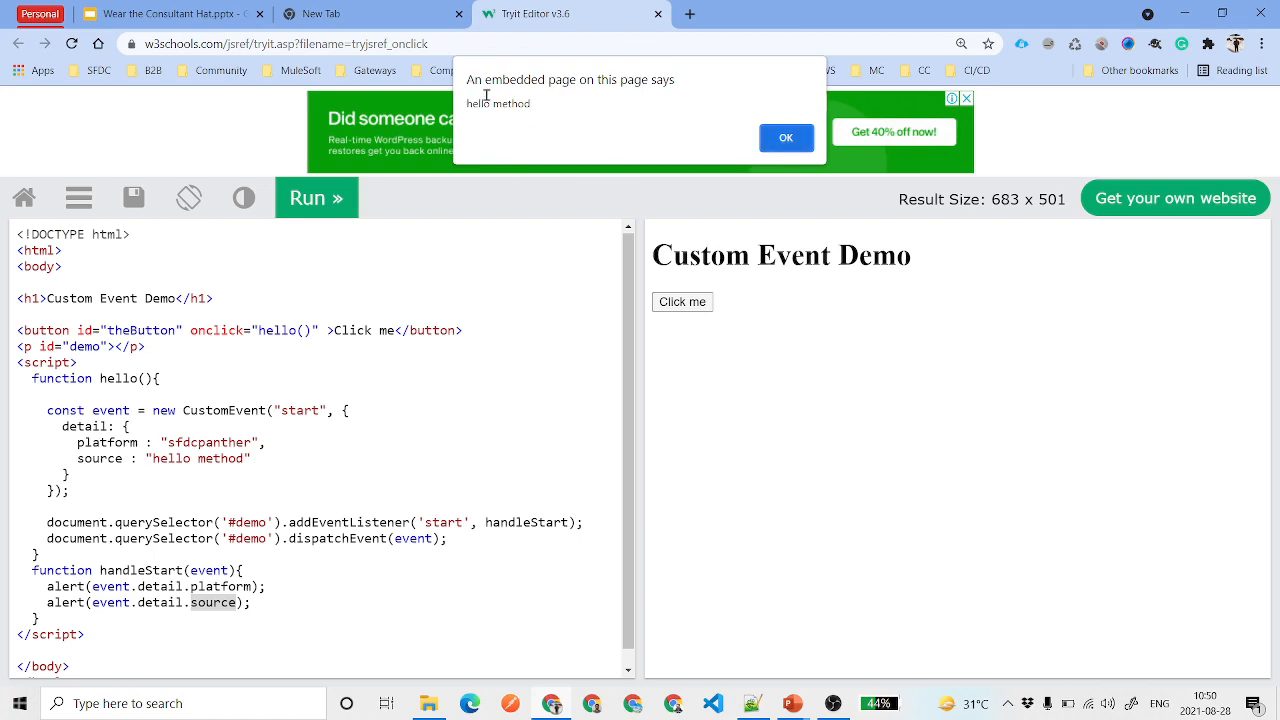
left_click(786, 137)
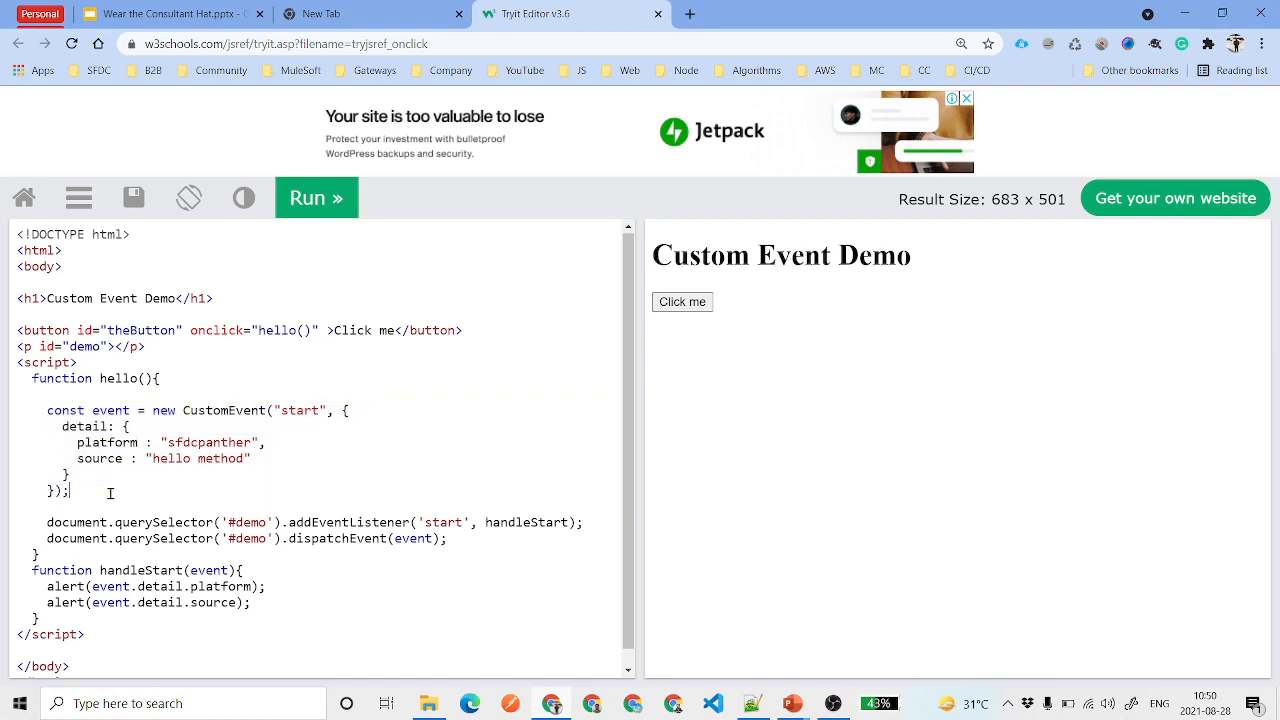
mouse_move(293, 434)
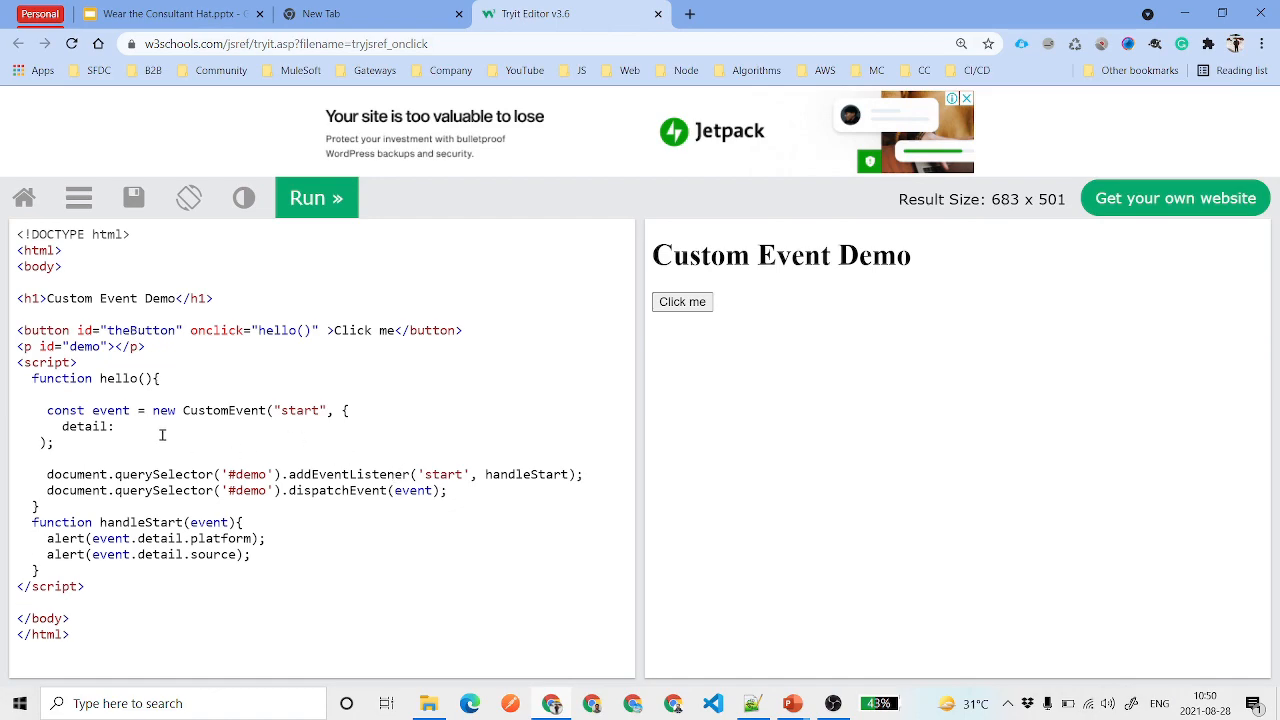
Set detail to "detail goes over here", test its alert, then delete the string value
type("\"de")
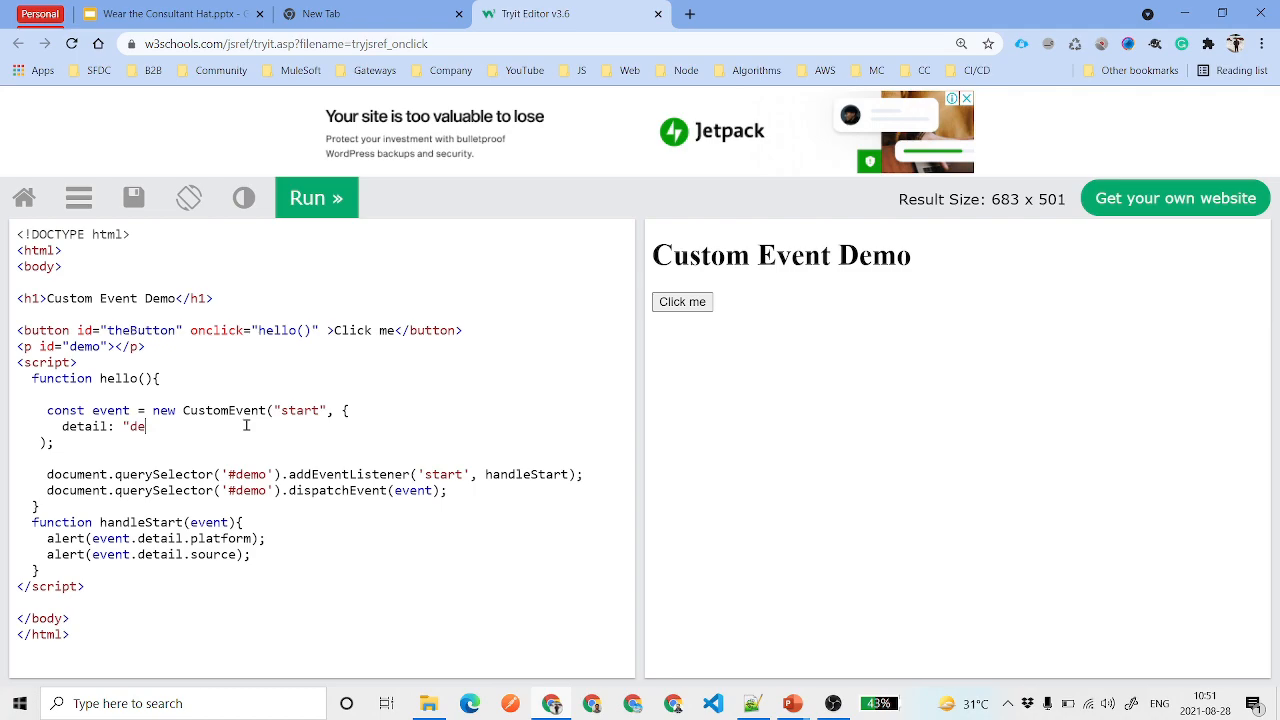
type("tail goes over here\"")
left_click(322, 442)
type("}")
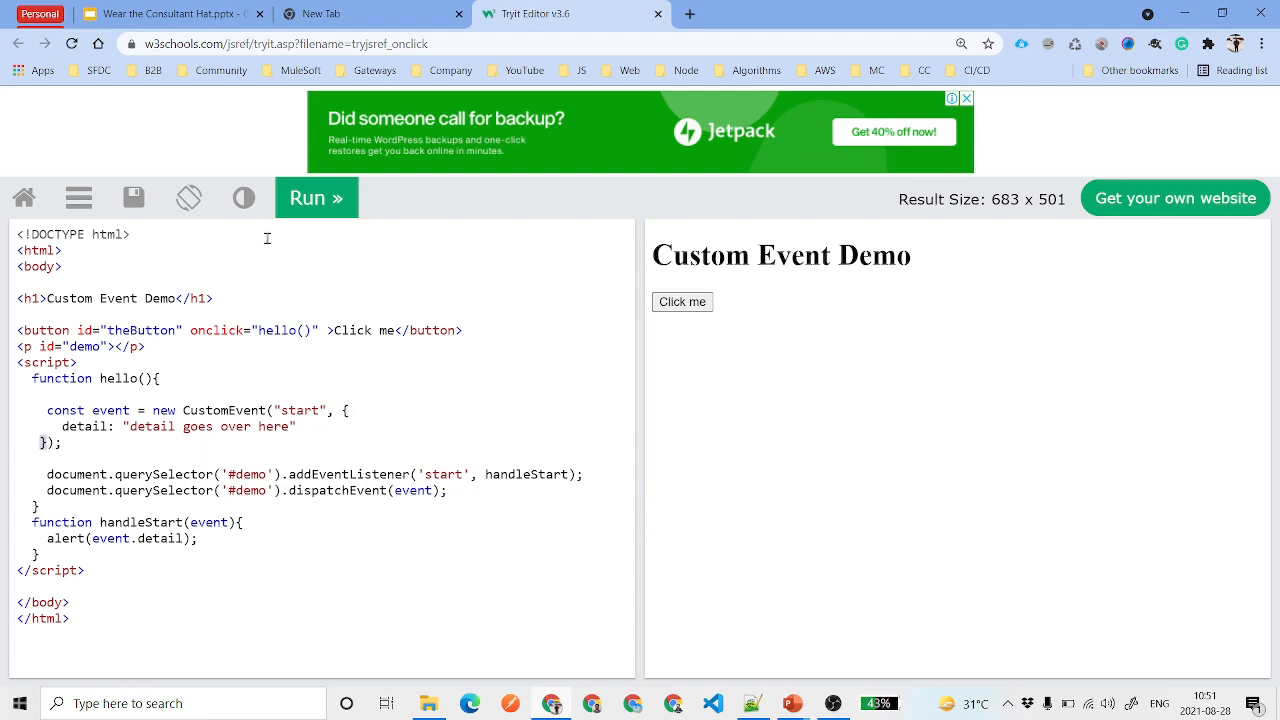
left_click(682, 301)
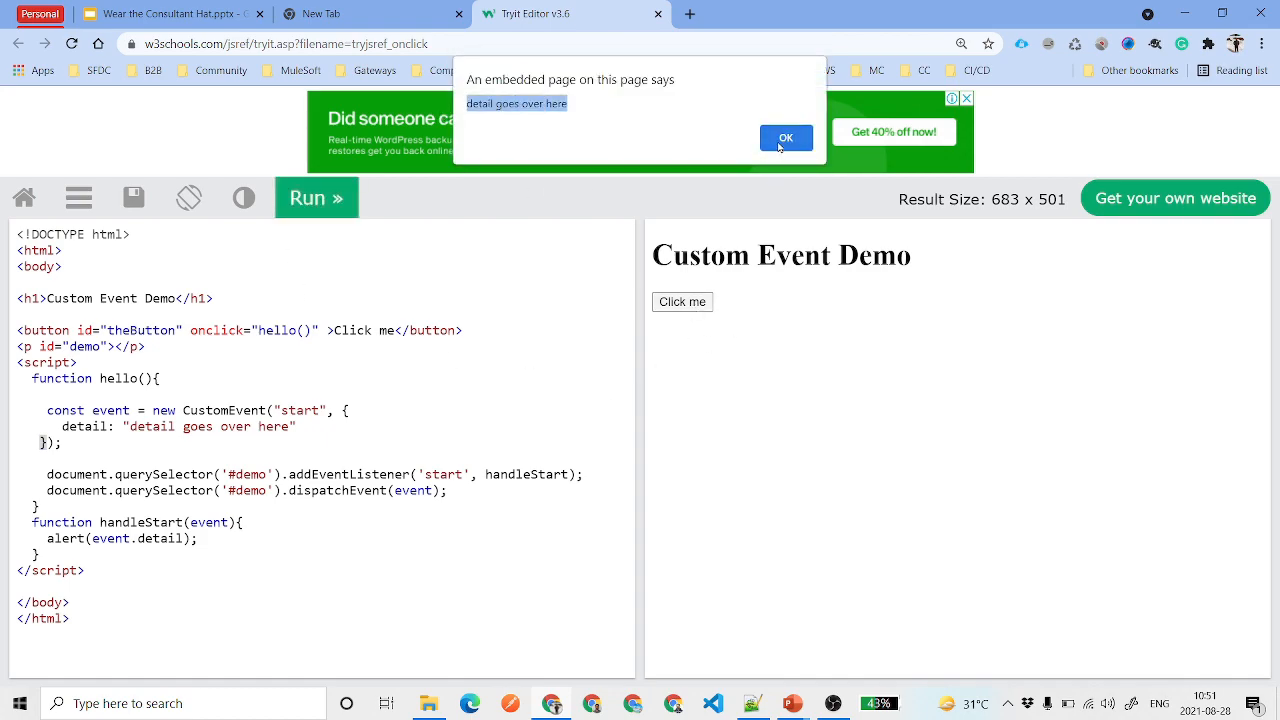
left_click(785, 137)
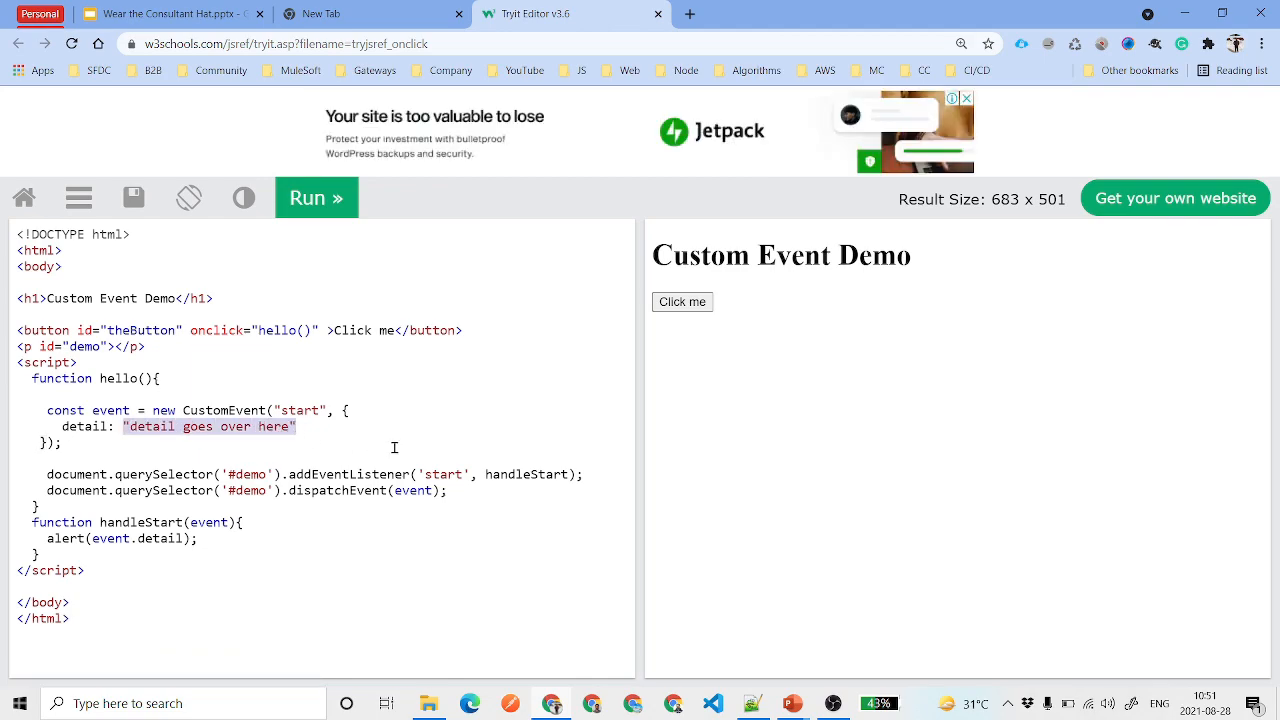
key("Delete")
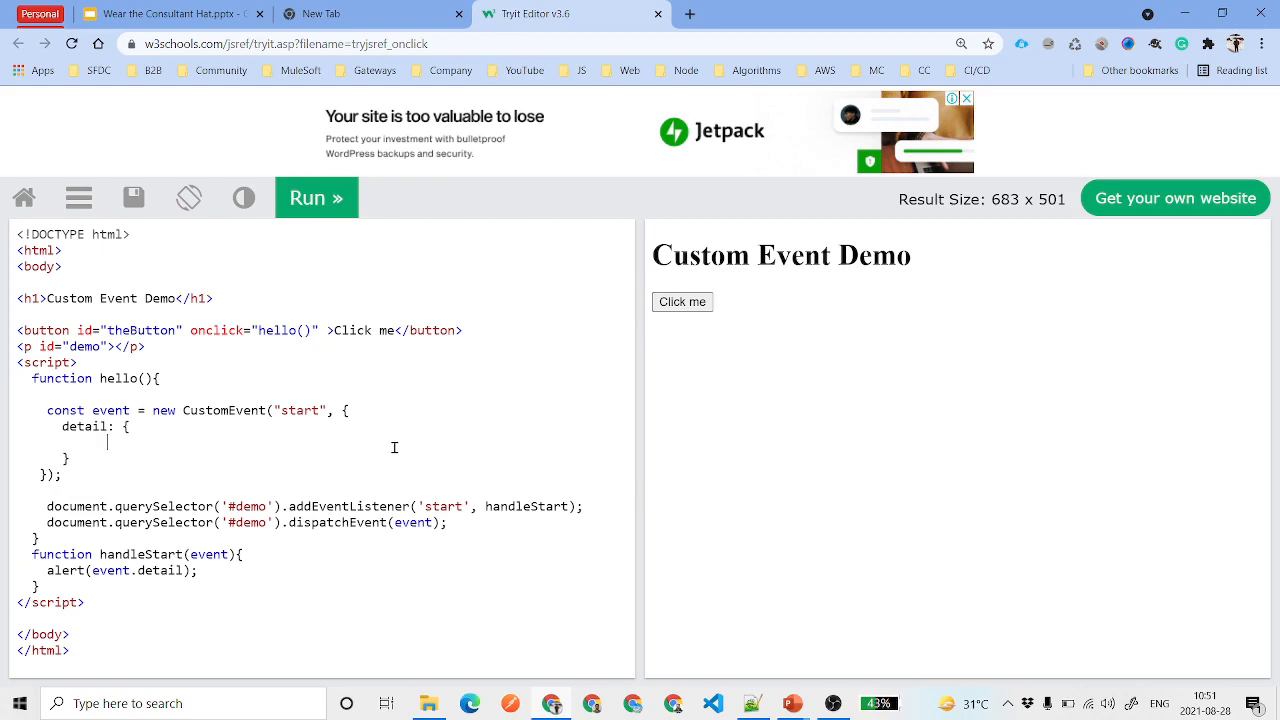
Give detail empty param, message, source, pageNo and recordId fields, alerting JSON.stringify(event.detail)
type("param")
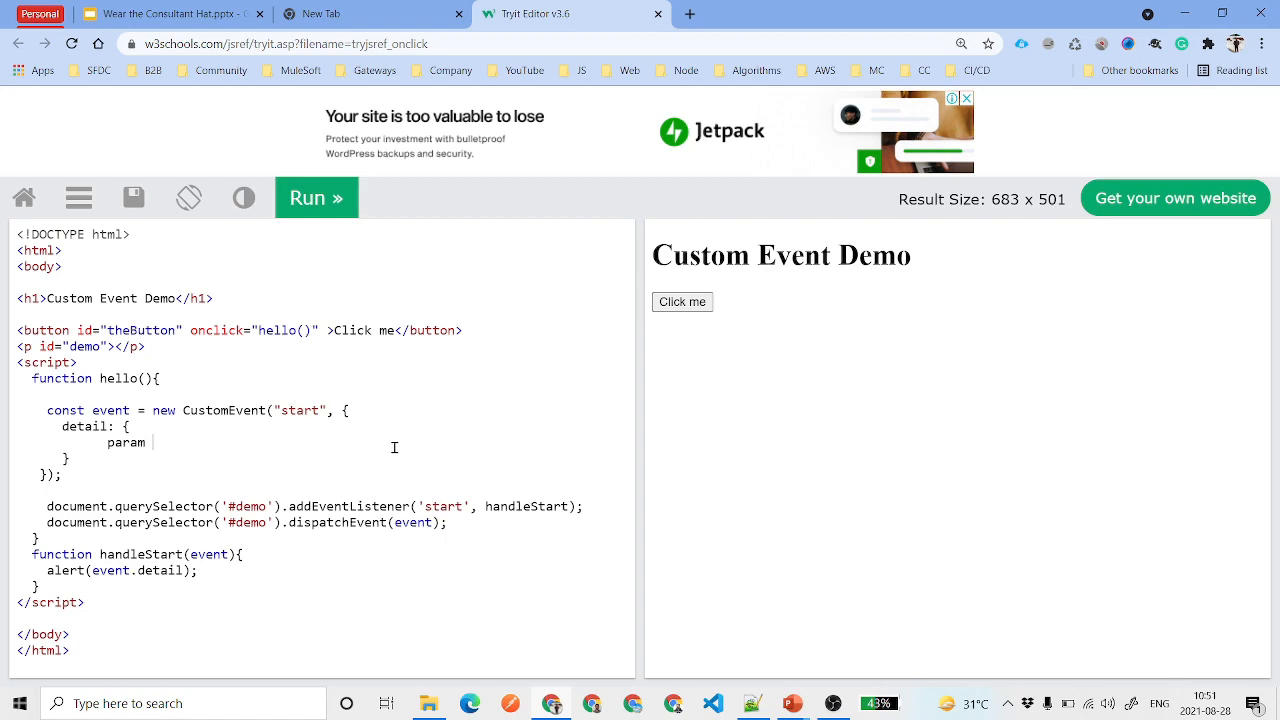
type(": '',")
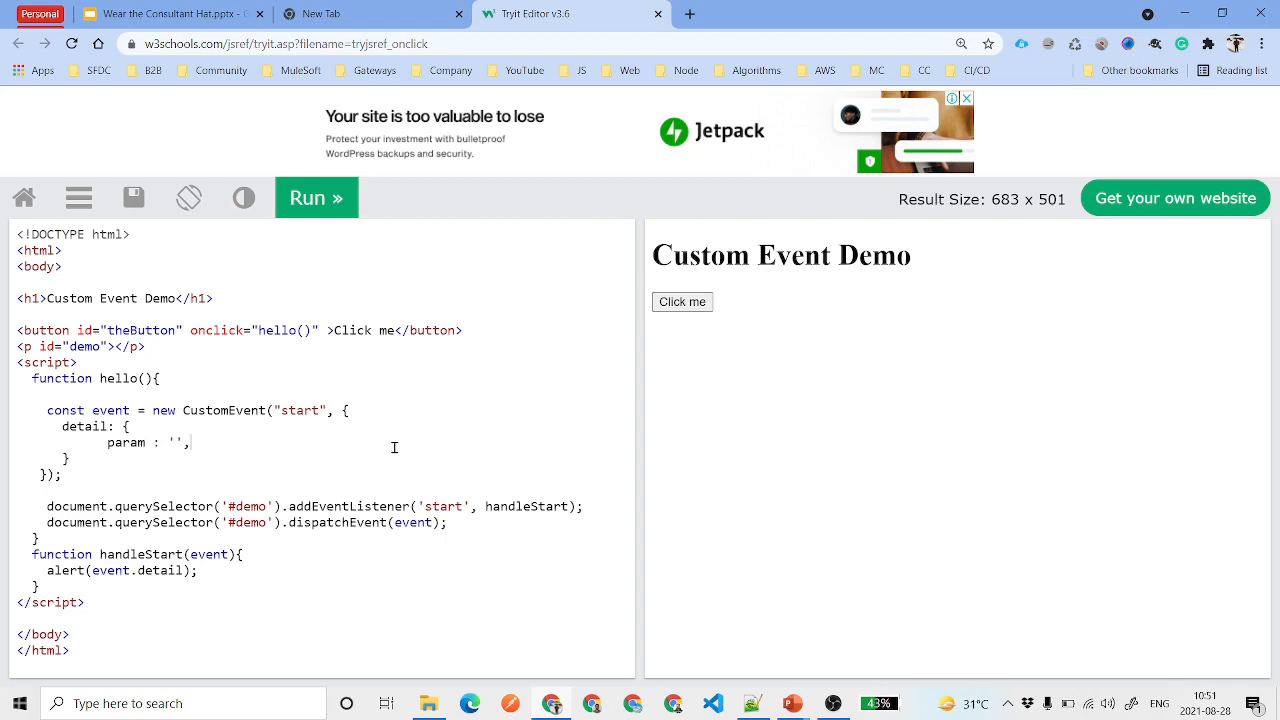
type("mesa")
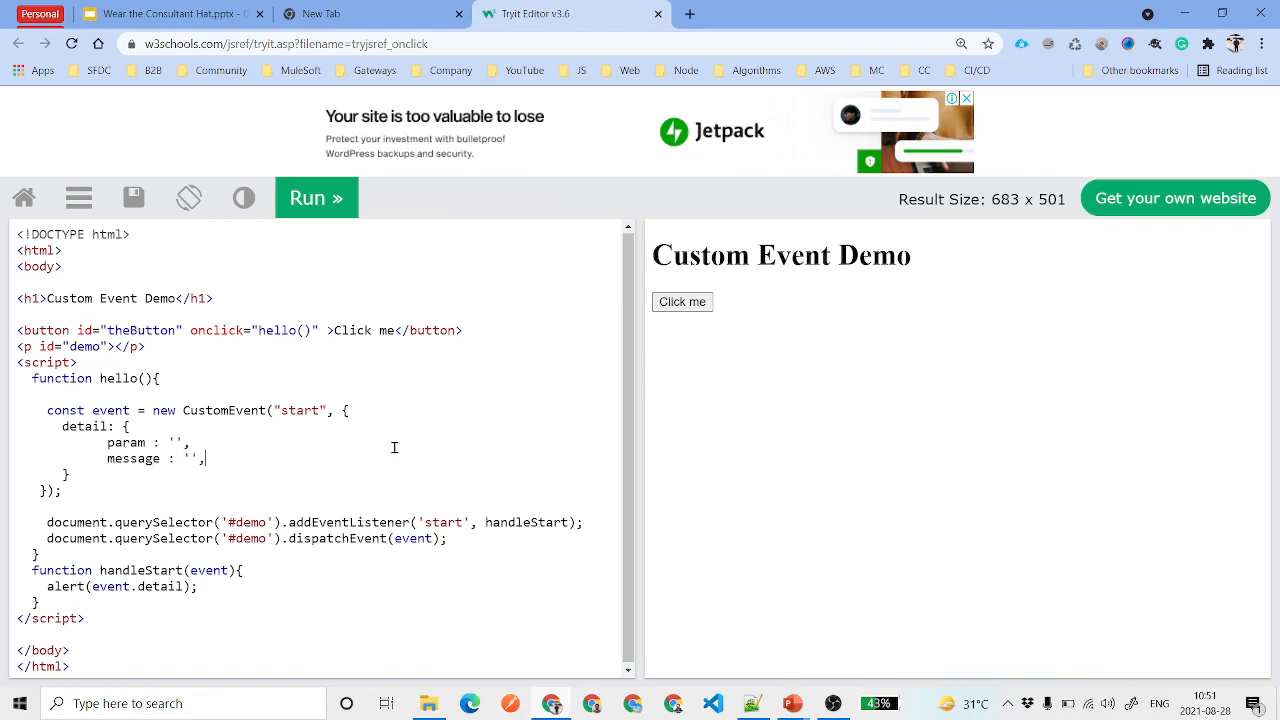
type("source : '',")
type("pa")
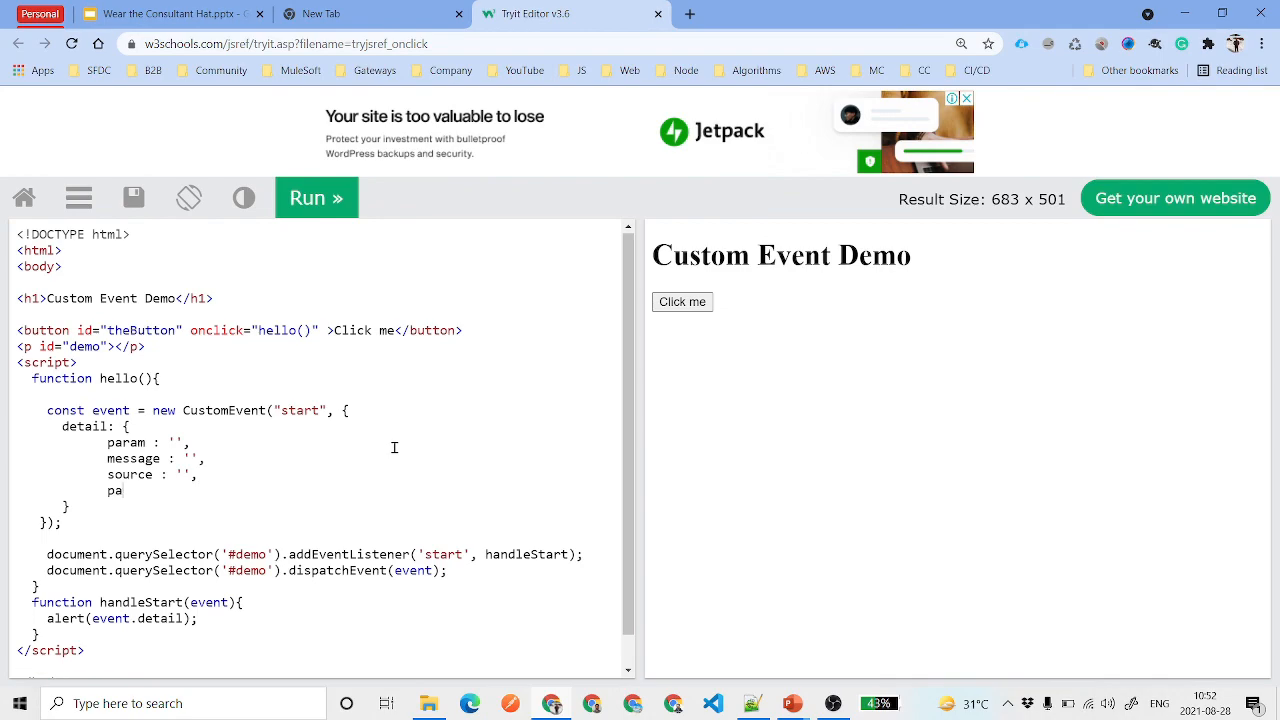
type("geNo : ''")
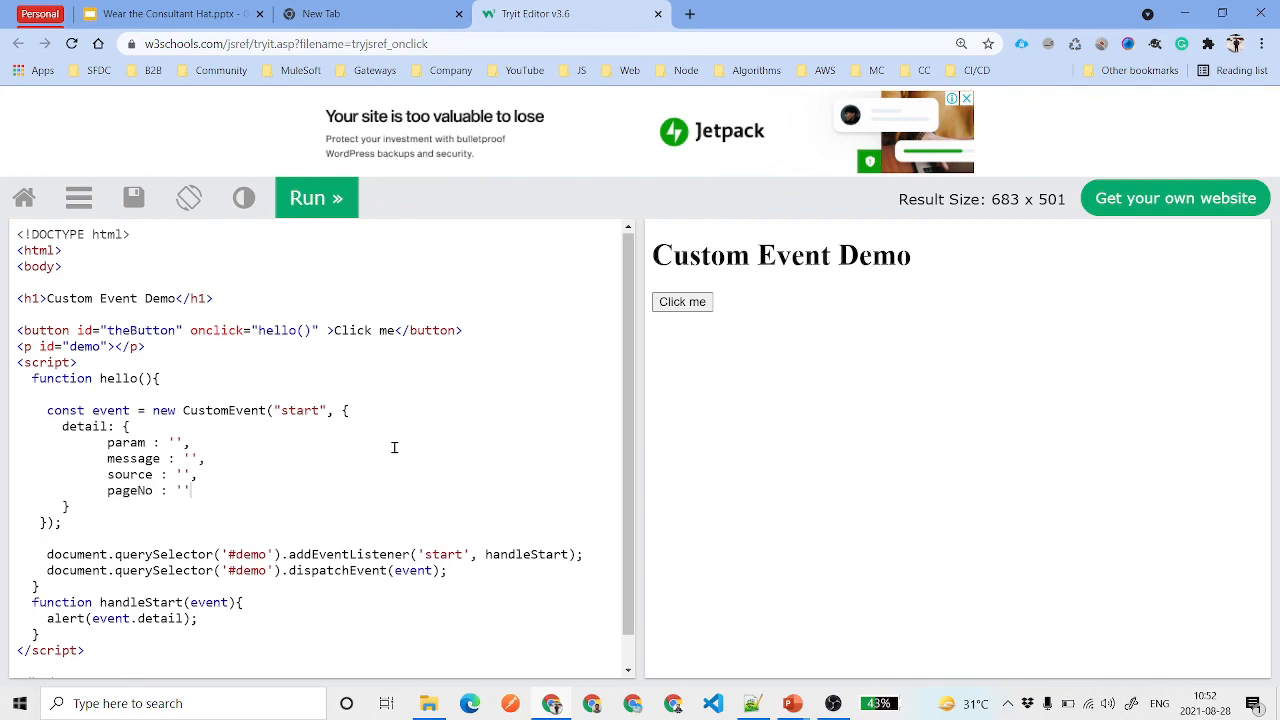
type("recordId")
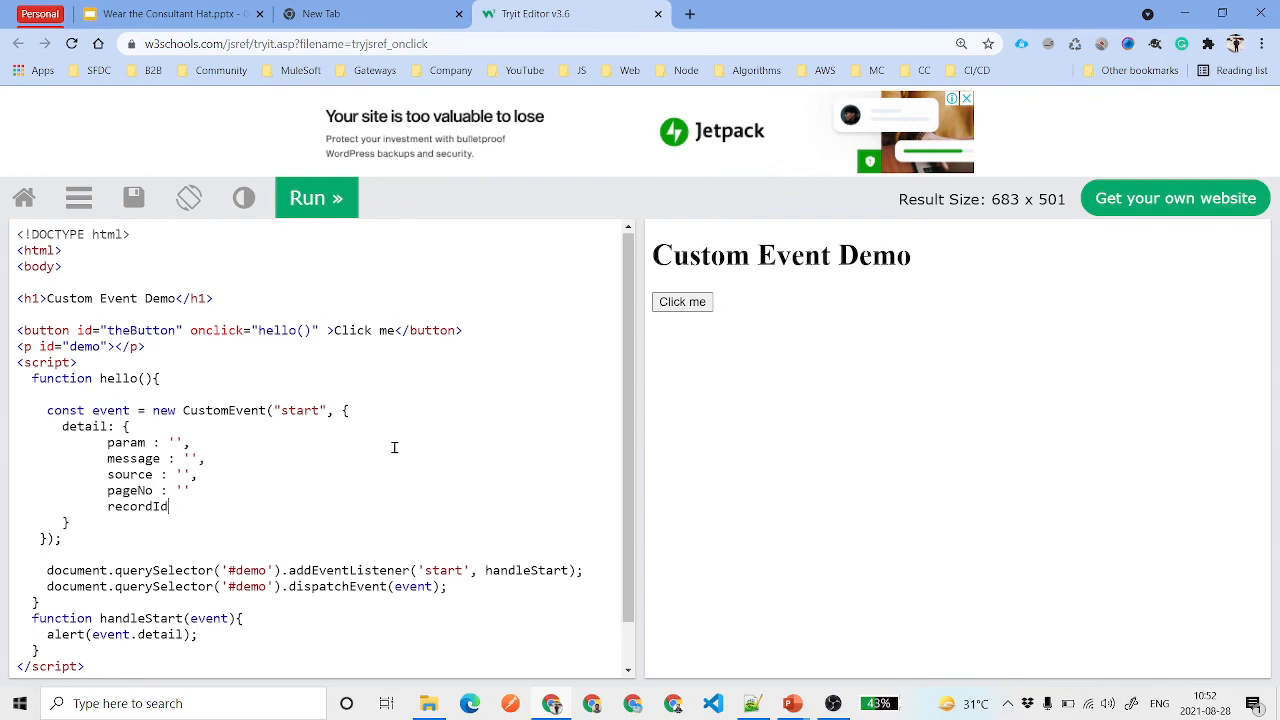
type(": ''")
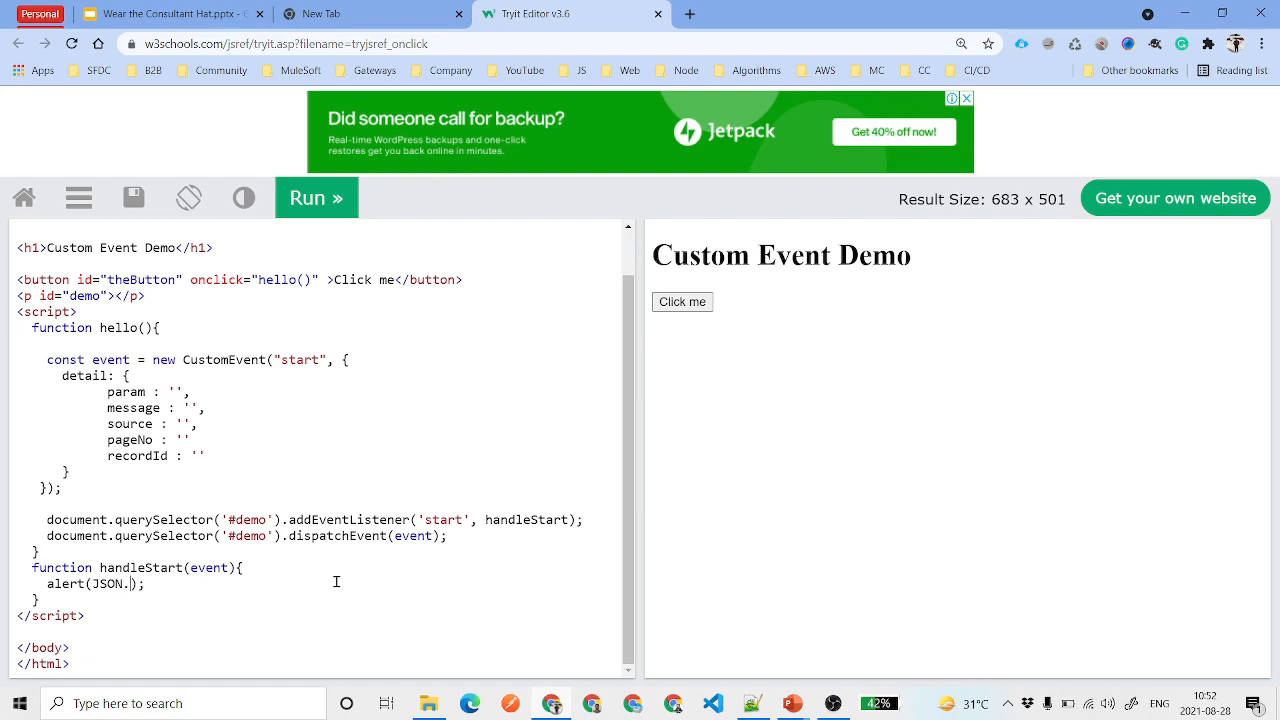
type("stringify(event.detail")
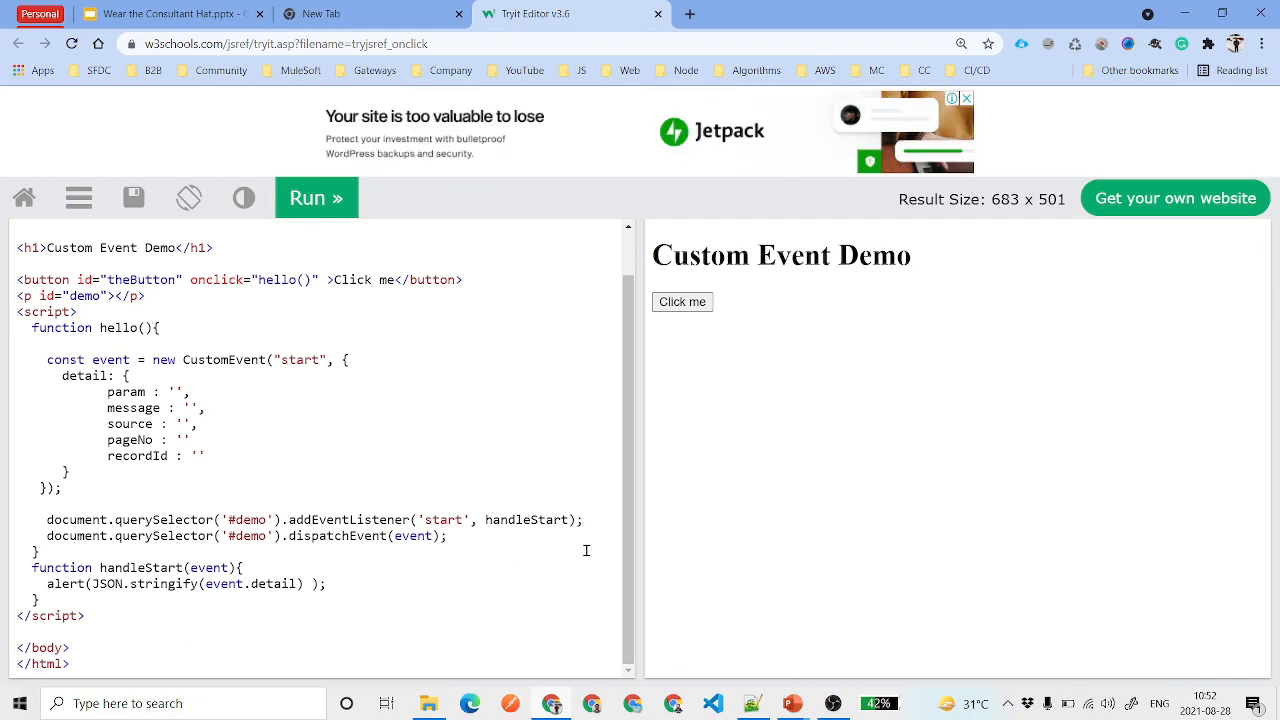
Open the DevTools Console, trigger the "hello is not defined" error, and fix pageNo's missing comma
key("F12")
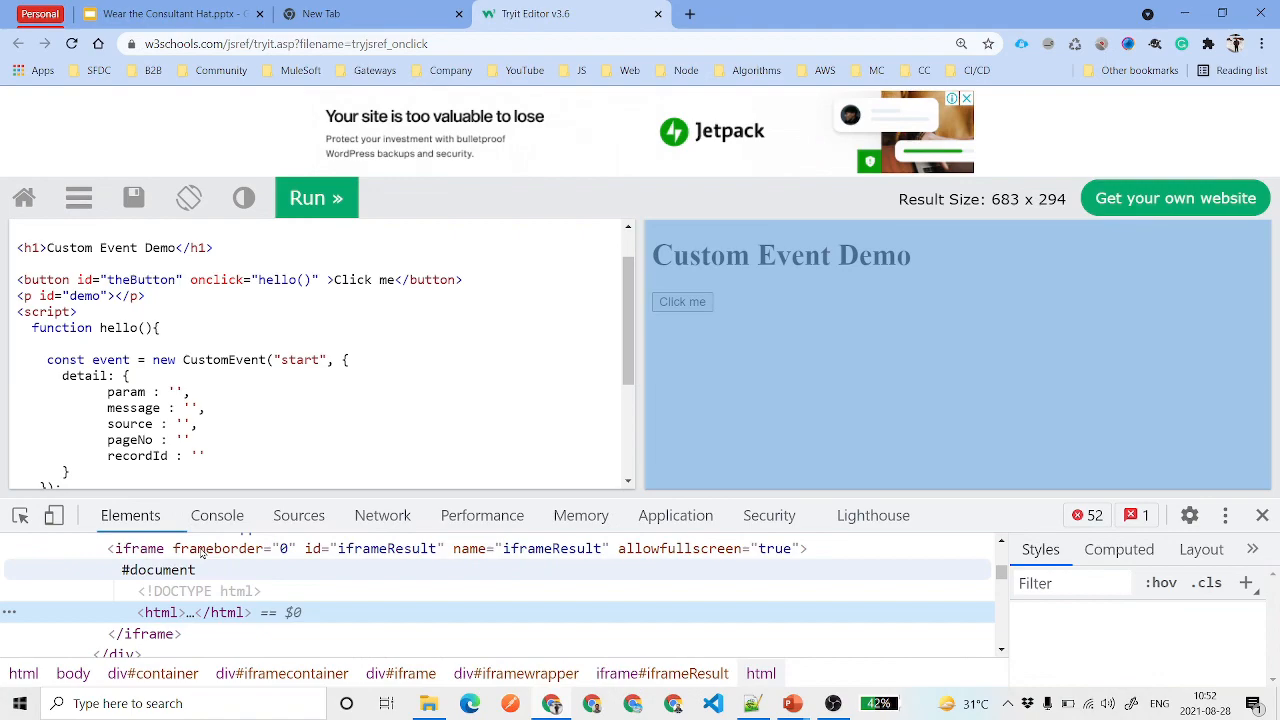
left_click(216, 515)
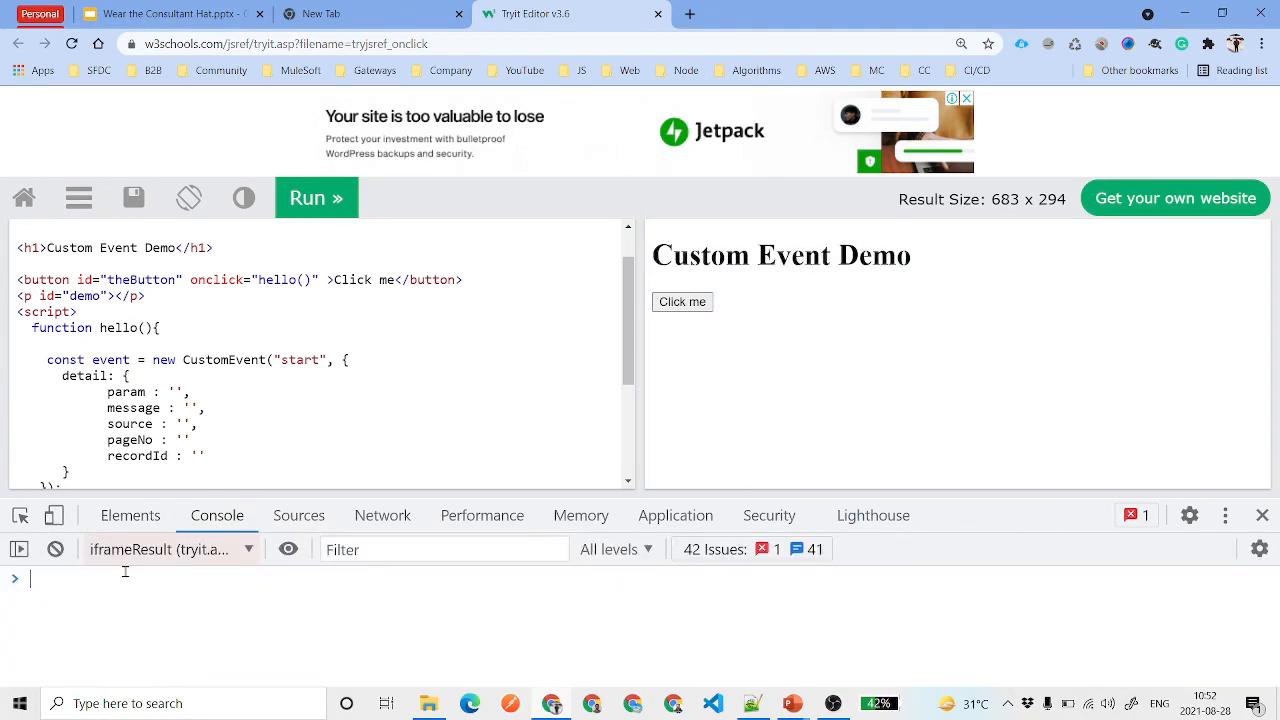
type("json.s")
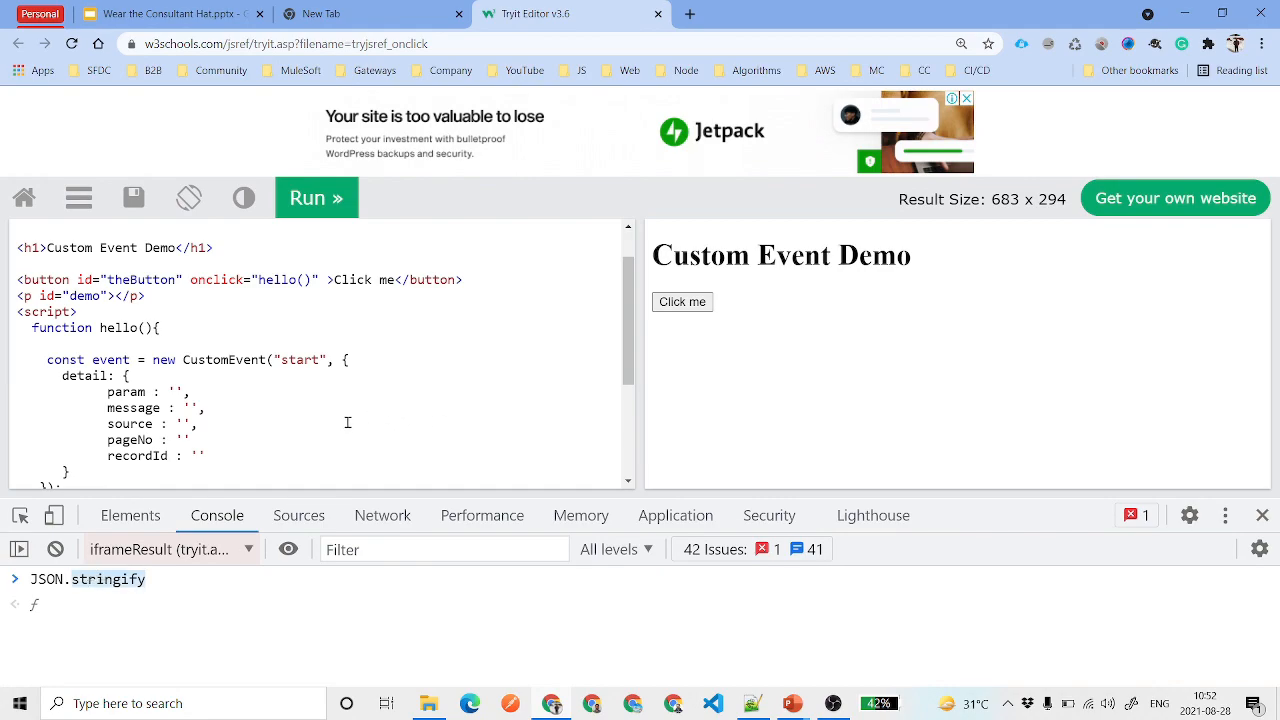
scroll("down", 3)
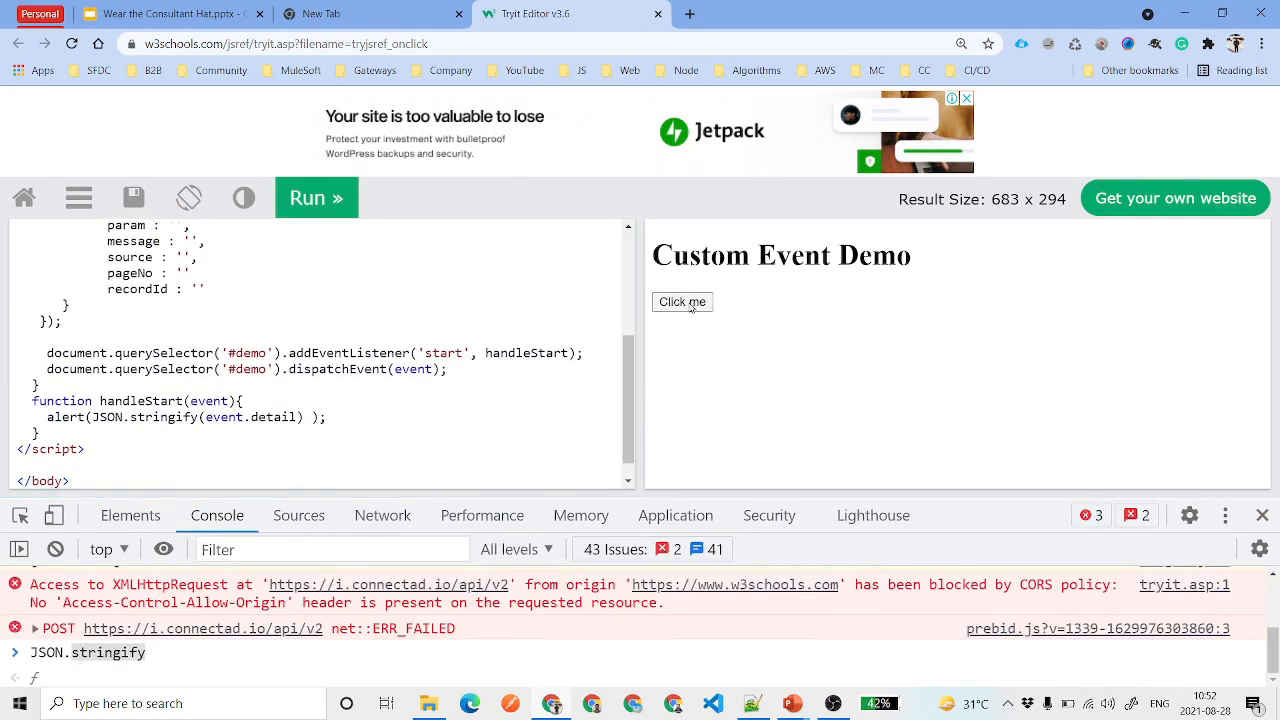
left_click(682, 301)
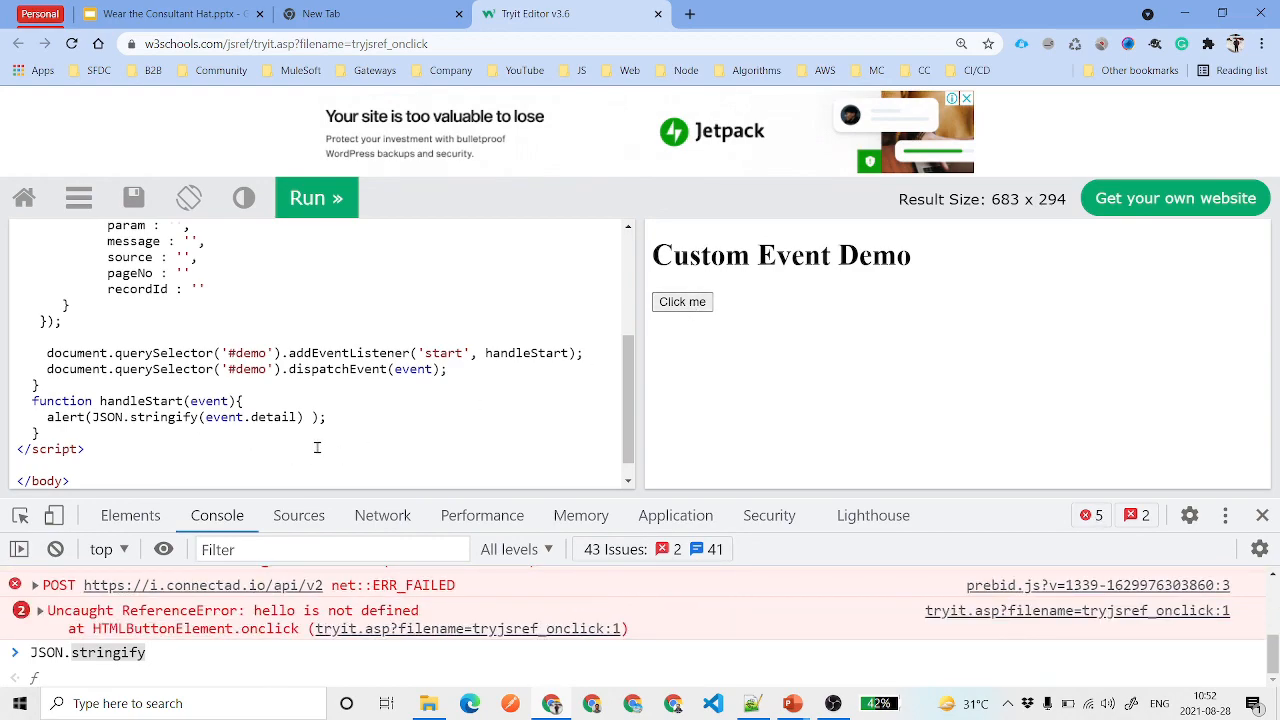
scroll("up", 3)
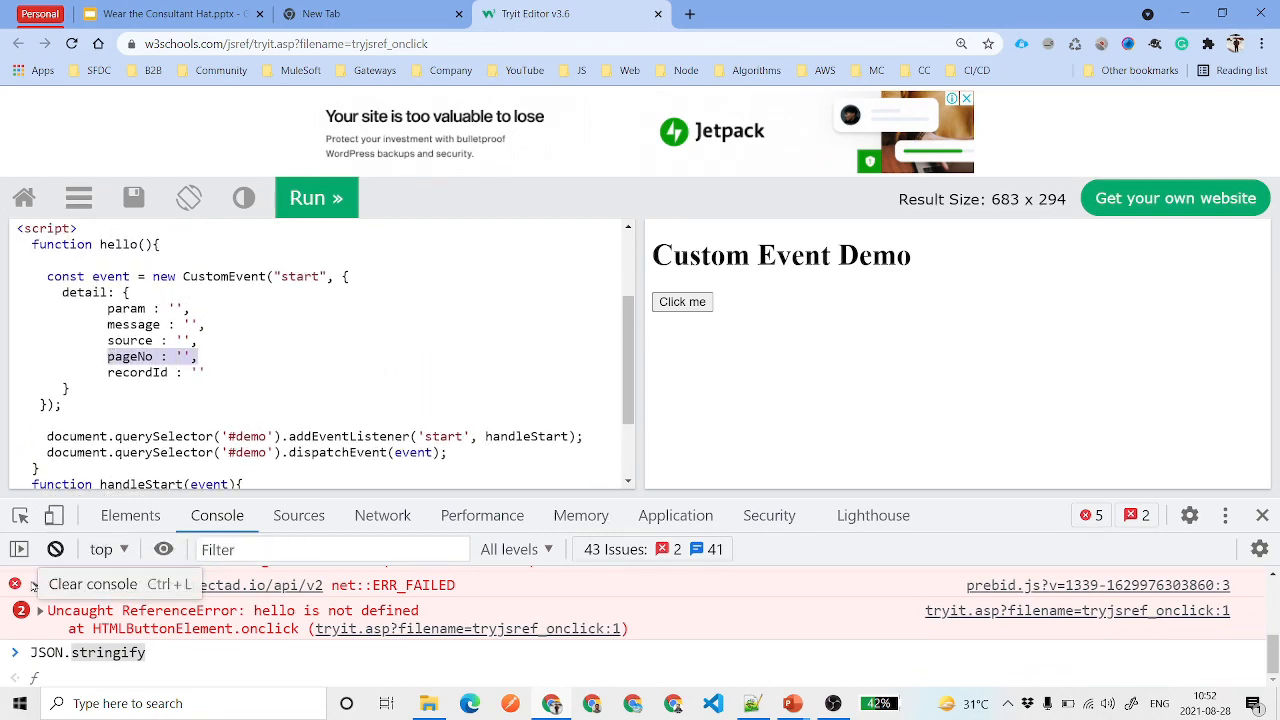
Trigger Click me, select the alerted JSON of empty fields, dismiss it, and close the console
left_click(682, 301)
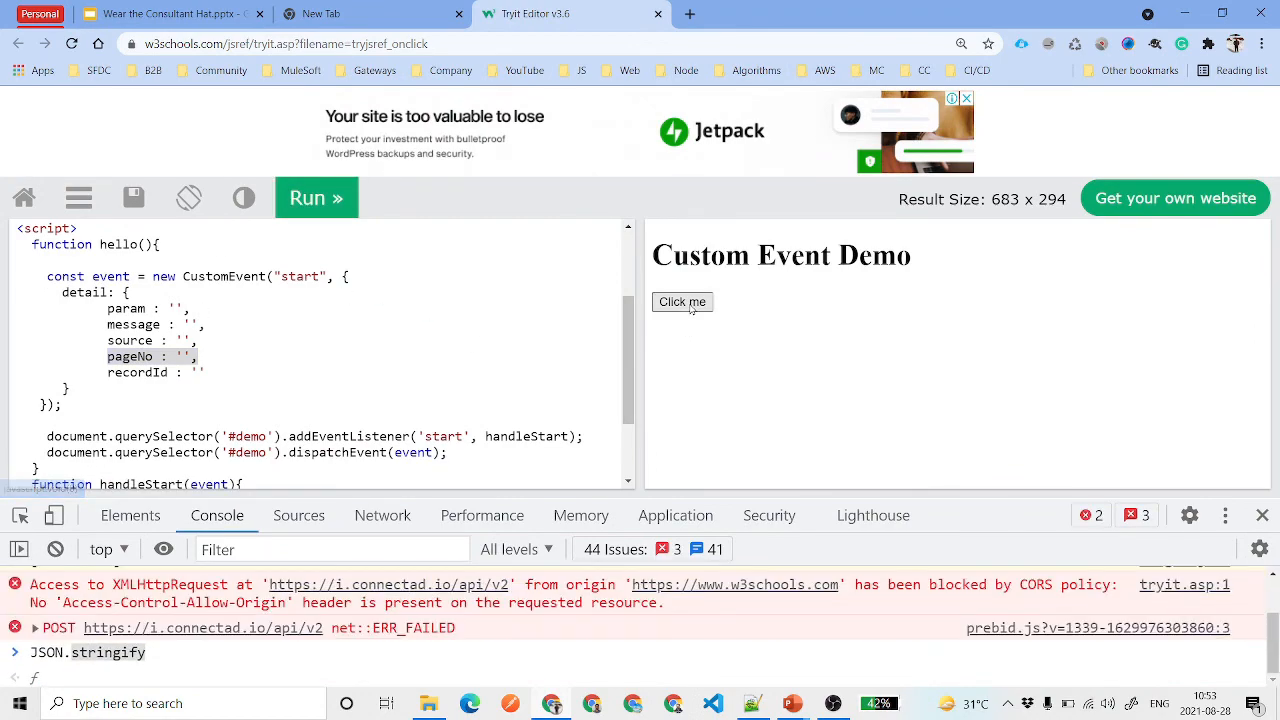
left_click(682, 301)
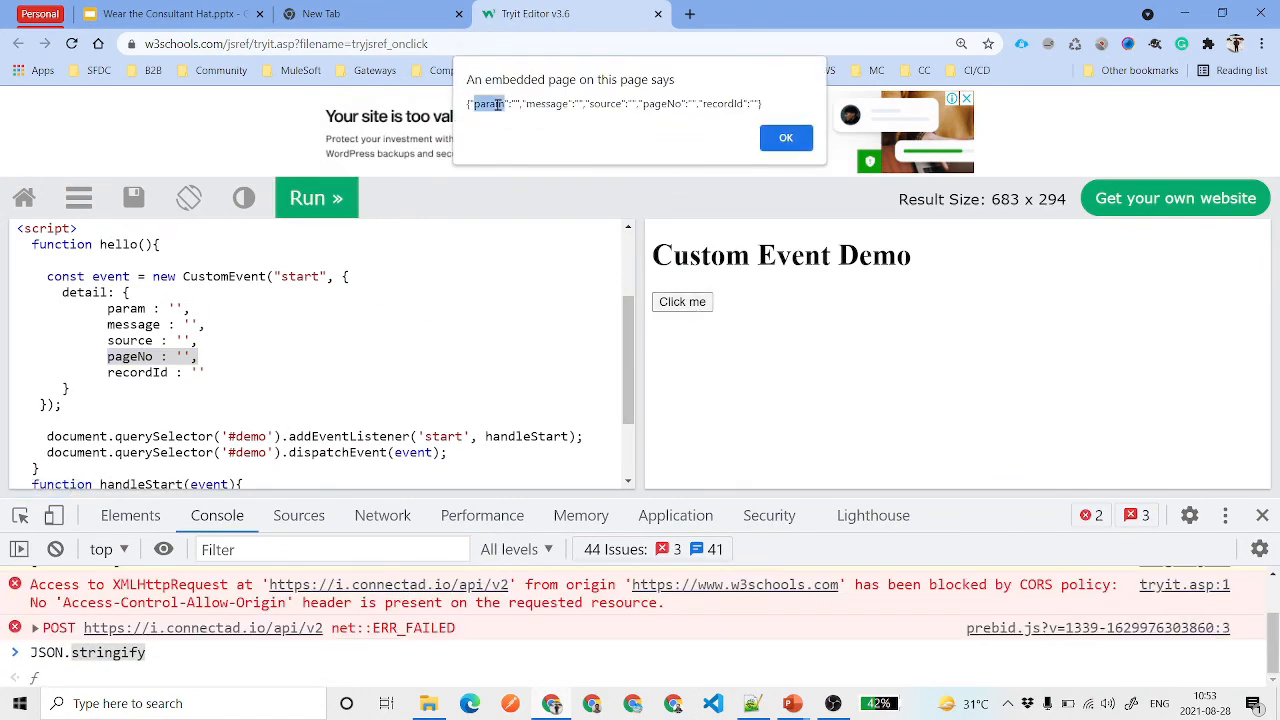
triple_click(612, 103)
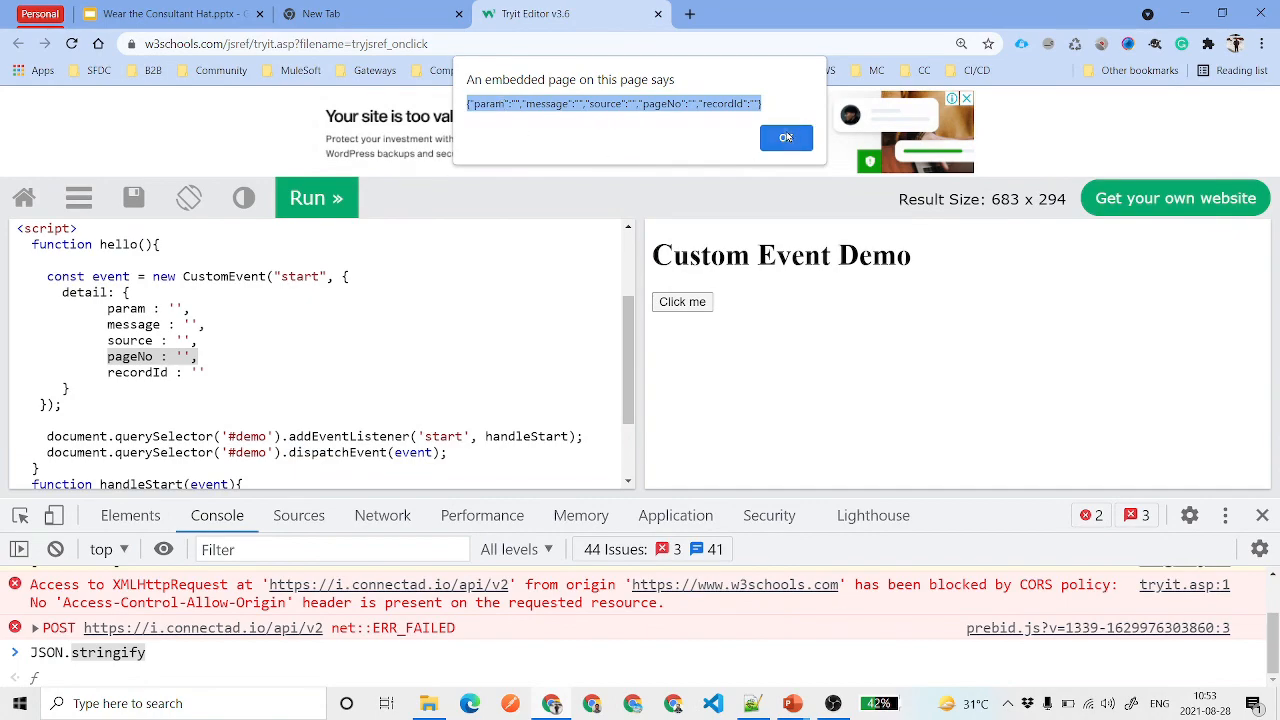
left_click(786, 137)
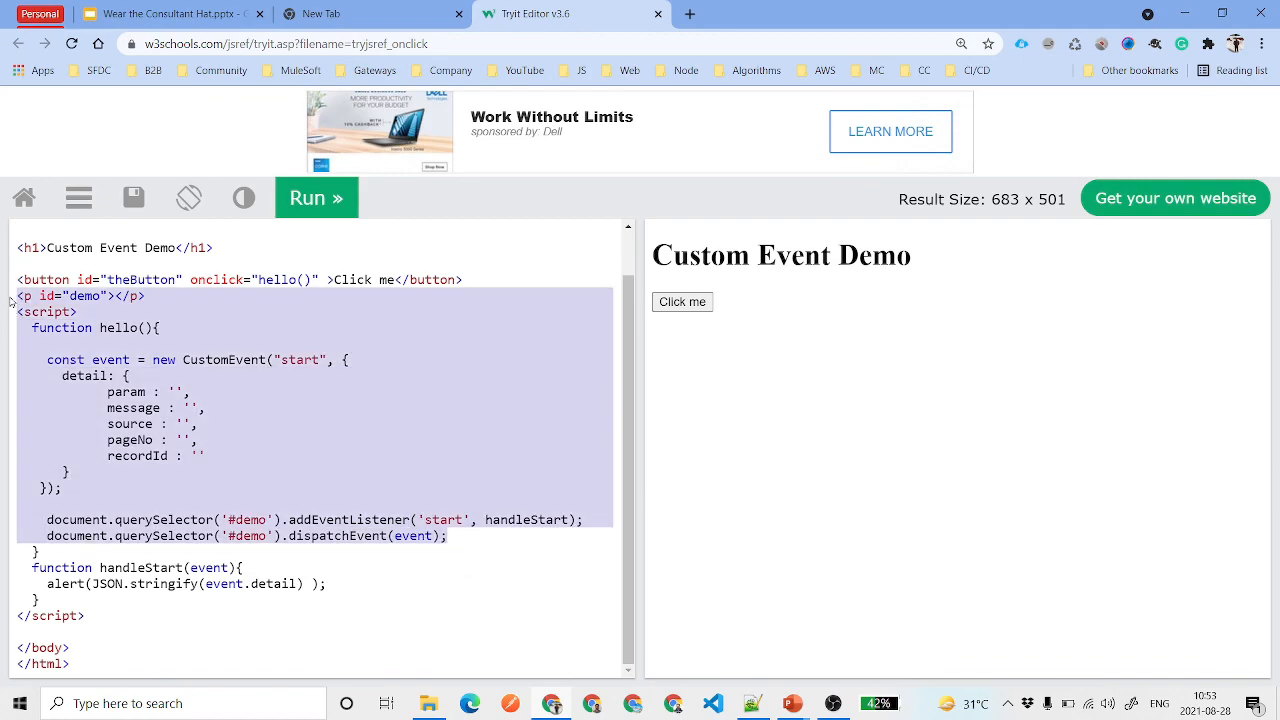
left_click(330, 407)
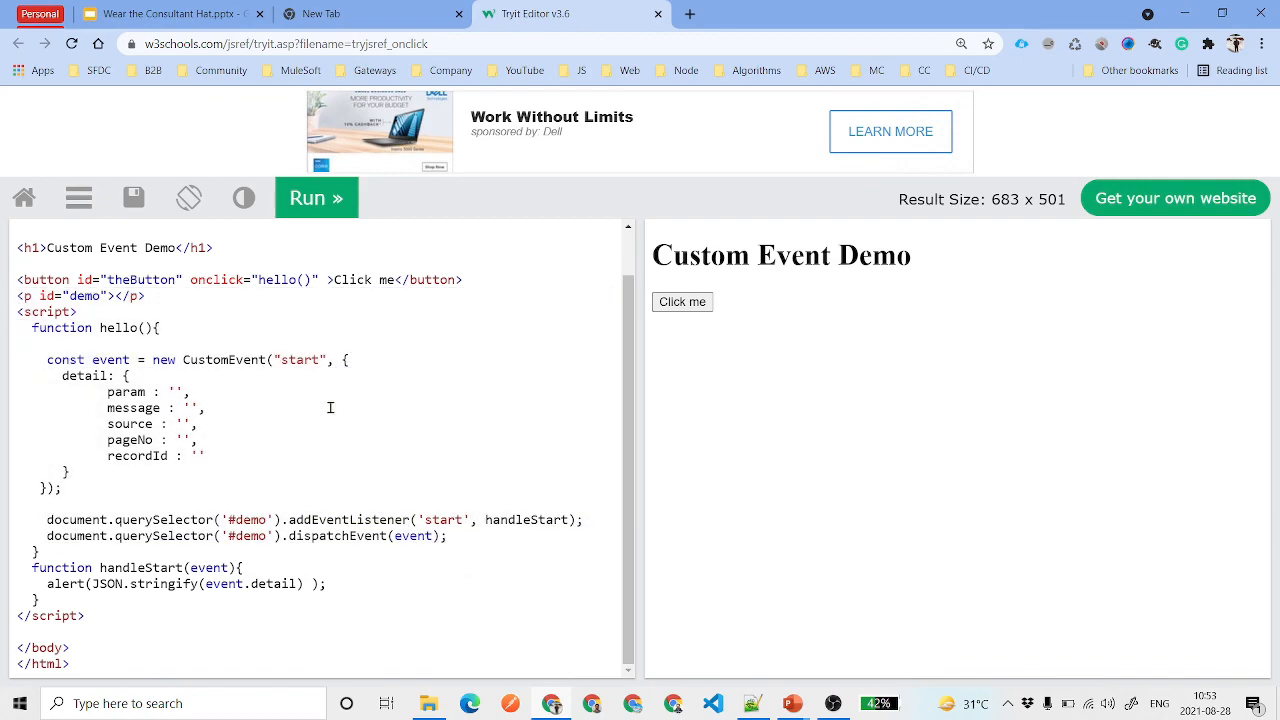